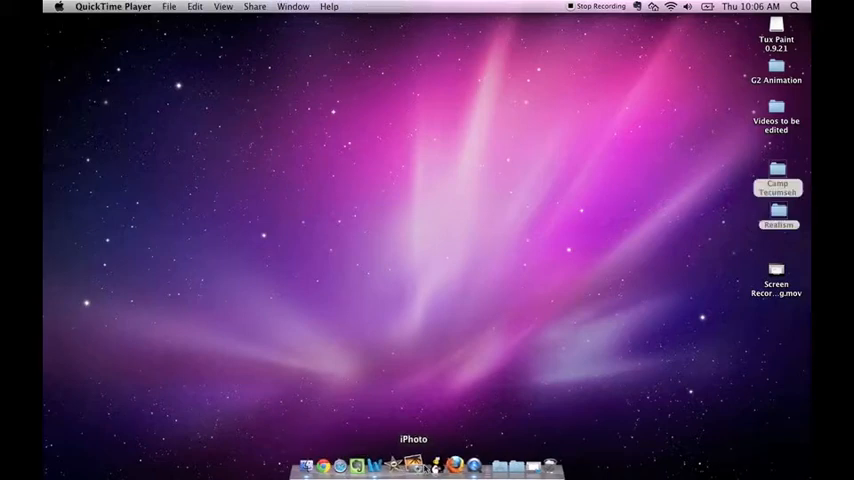
{"action": "mouse_move", "coordinate": [433, 463]}
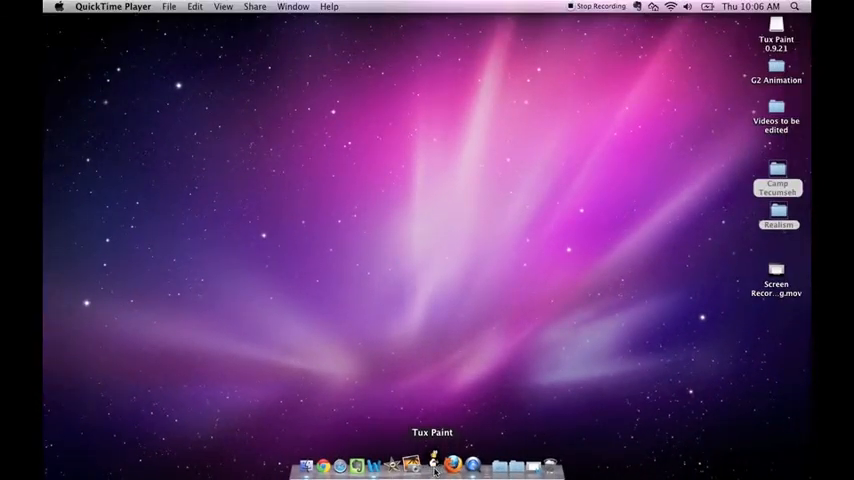
- Launch Tux Paint from its Dock icon
{"action": "left_click", "coordinate": [431, 463]}
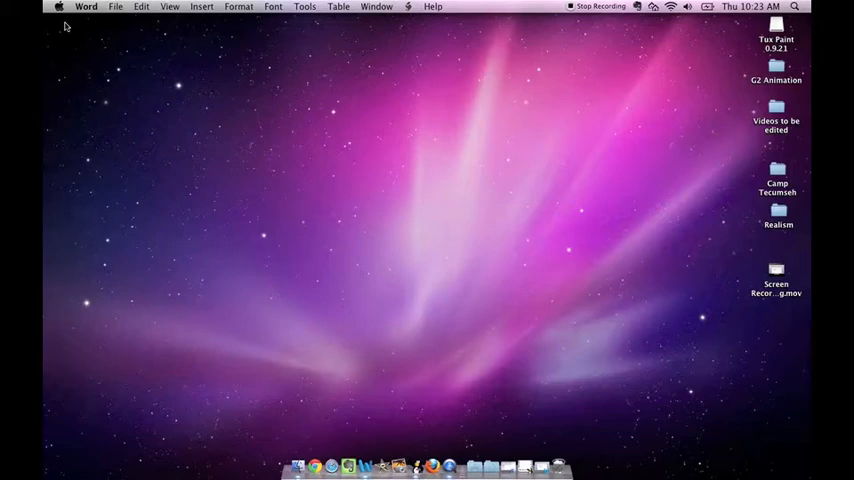
{"action": "mouse_move", "coordinate": [385, 223]}
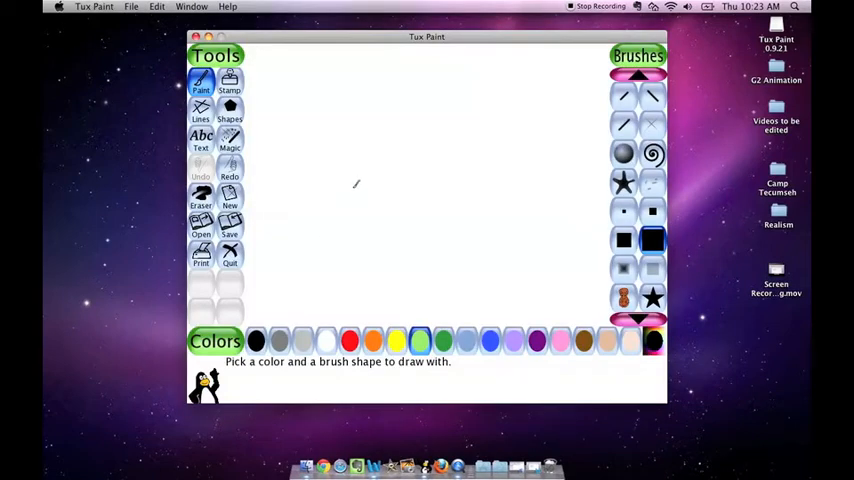
{"action": "mouse_move", "coordinate": [256, 168]}
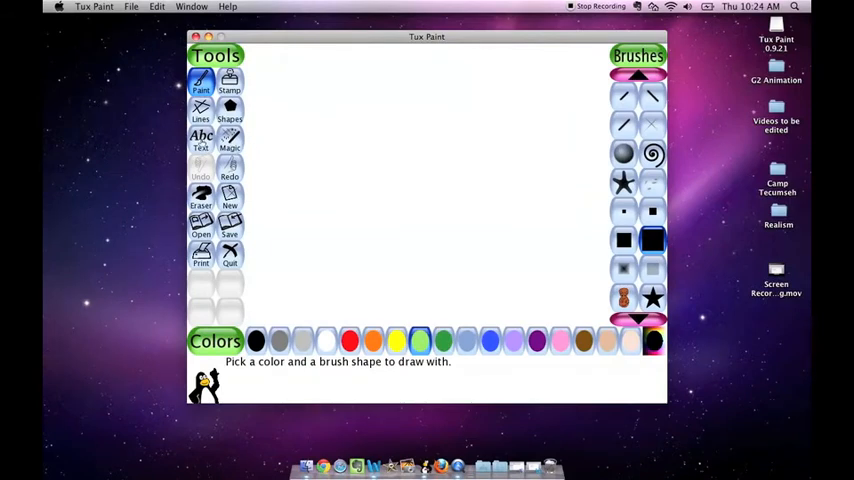
- Type 'Zorba Rose' with the Text tool near the canvas's top-left corner
{"action": "left_click", "coordinate": [200, 140]}
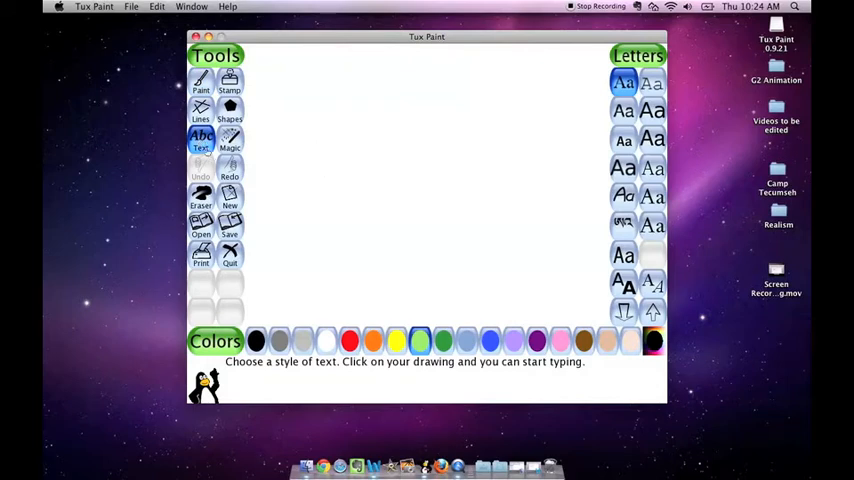
{"action": "mouse_move", "coordinate": [321, 152]}
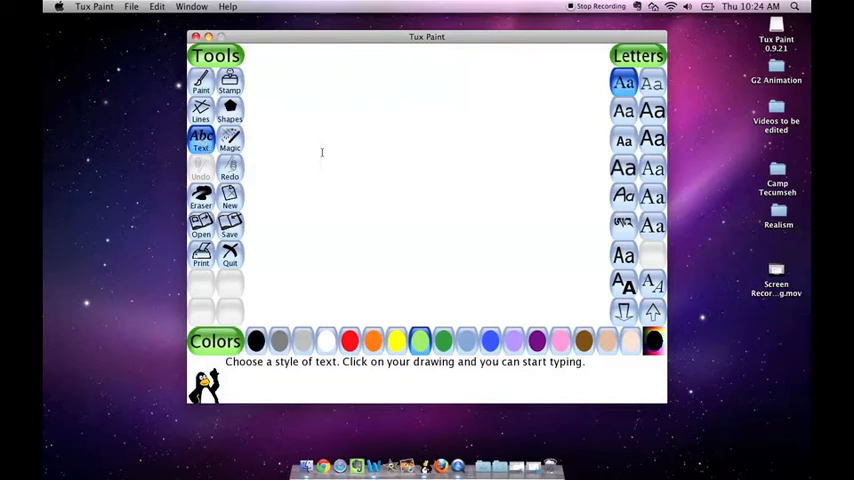
{"action": "mouse_move", "coordinate": [320, 146]}
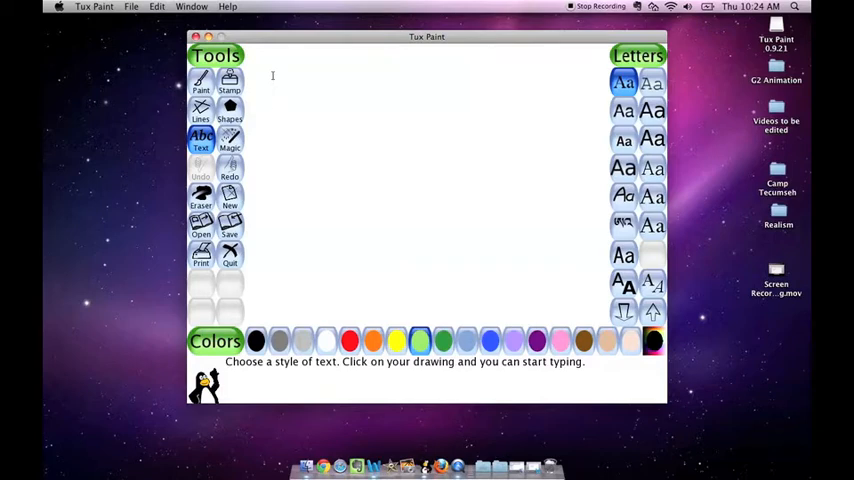
{"action": "type", "text": "Zorba Rose"}
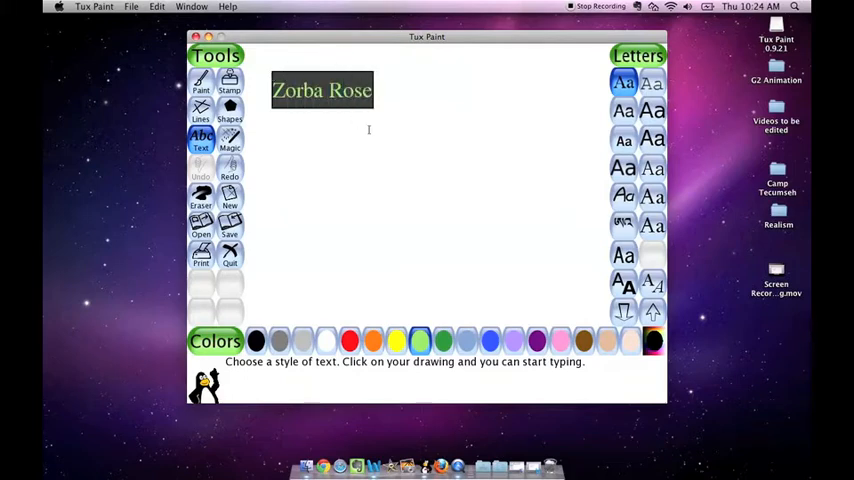
- Try red, sky blue, blue, pink and beige on the text, ending with orange
{"action": "left_click", "coordinate": [372, 341]}
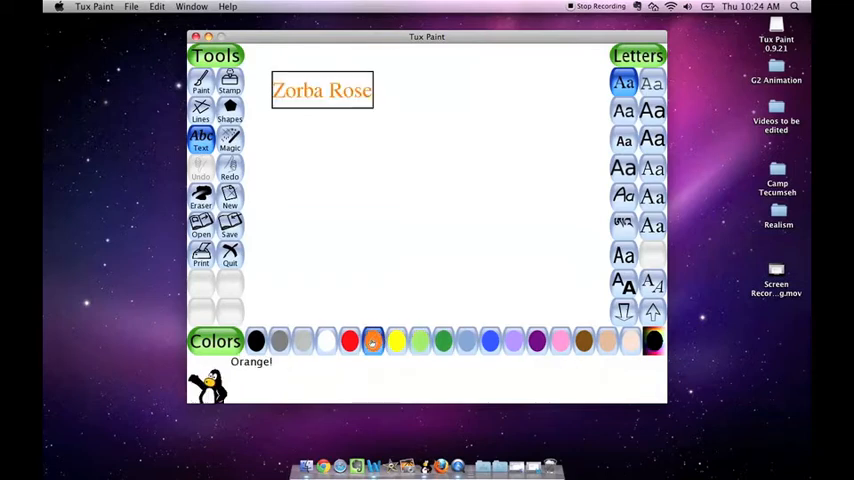
{"action": "left_click", "coordinate": [349, 341]}
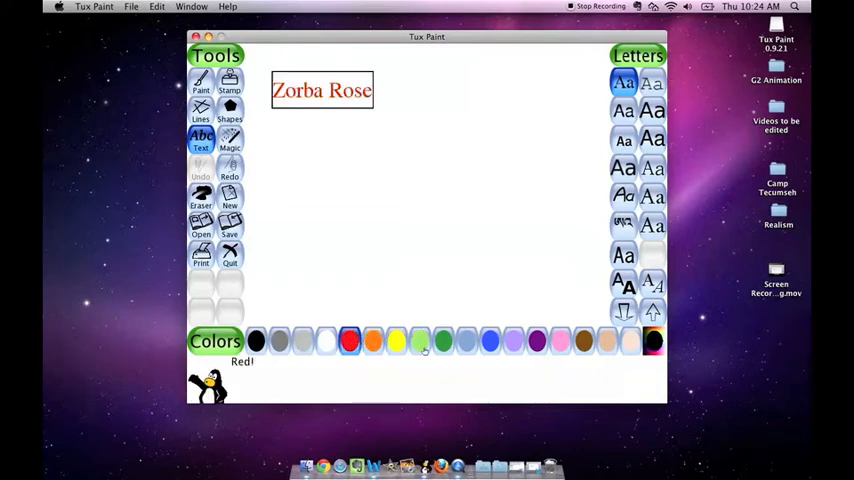
{"action": "left_click", "coordinate": [467, 341]}
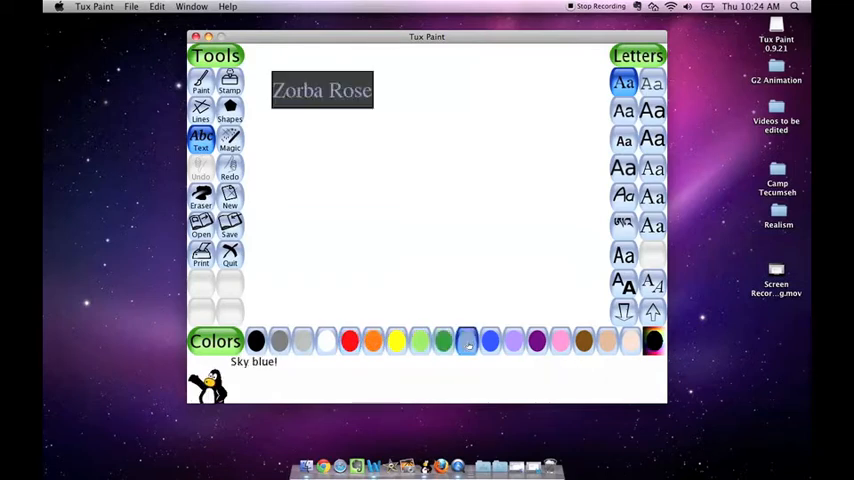
{"action": "left_click", "coordinate": [490, 341]}
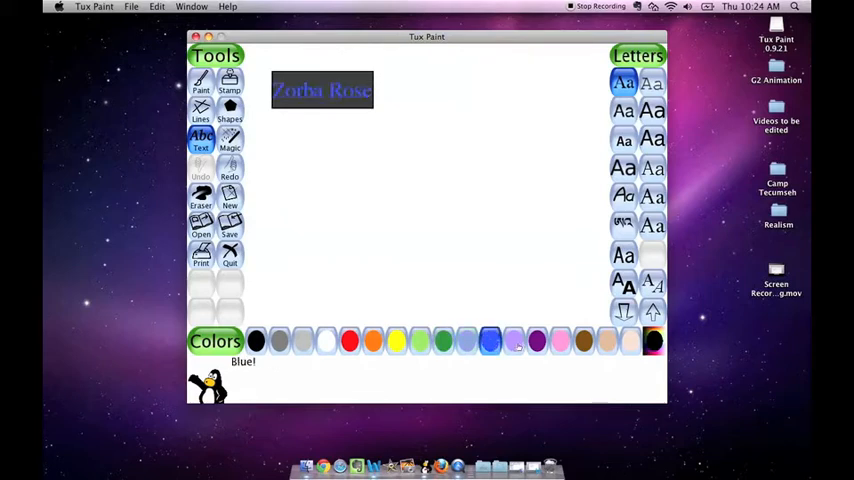
{"action": "left_click", "coordinate": [560, 341]}
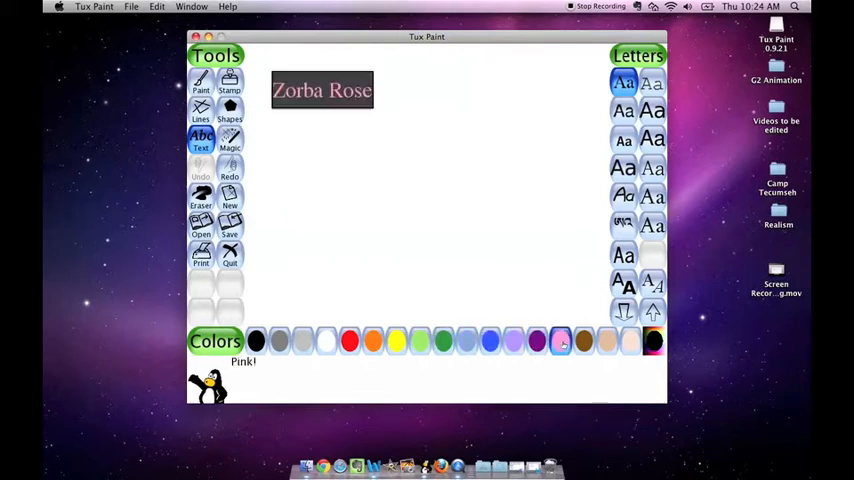
{"action": "left_click", "coordinate": [607, 341]}
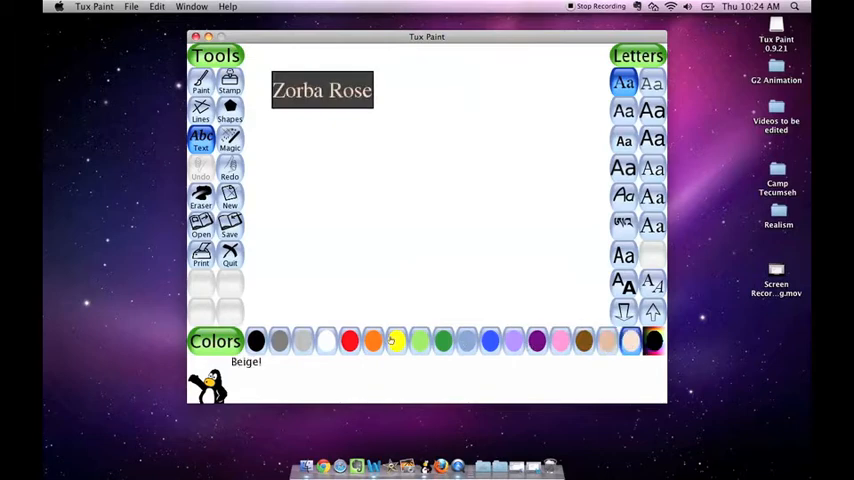
{"action": "left_click", "coordinate": [372, 341]}
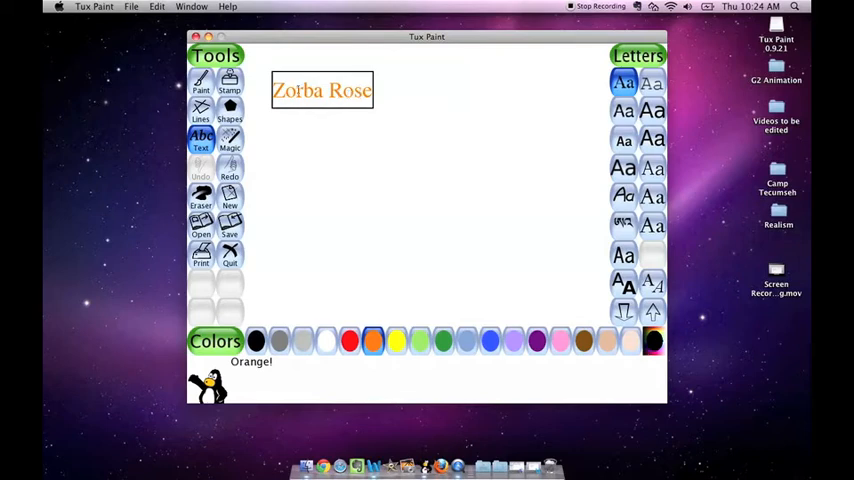
- Try other fonts, including a non-Latin script, then set the text bold italic
{"action": "left_click", "coordinate": [651, 110]}
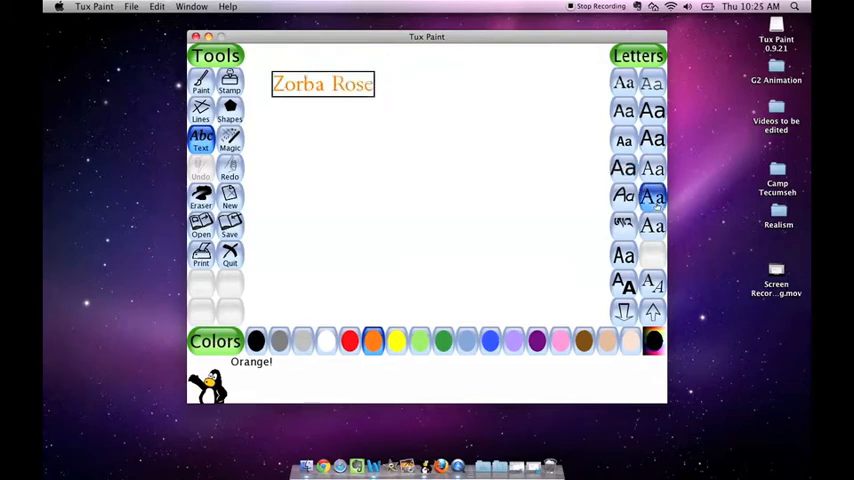
{"action": "left_click", "coordinate": [623, 225]}
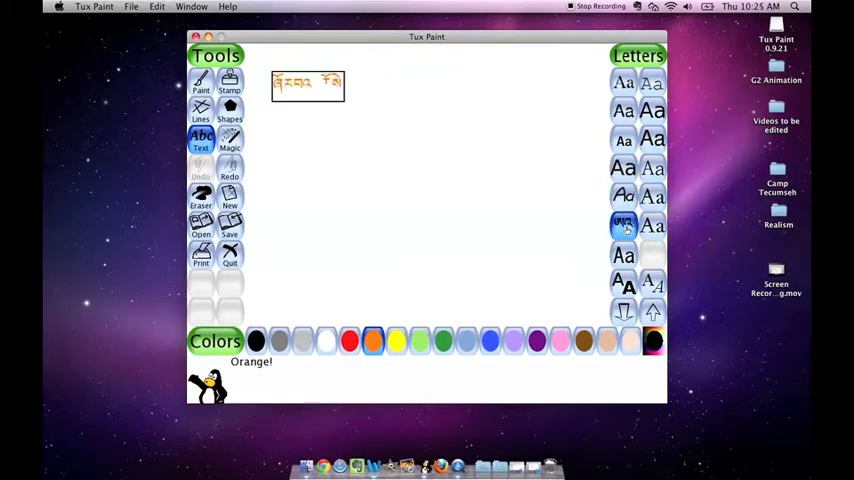
{"action": "left_click", "coordinate": [651, 225]}
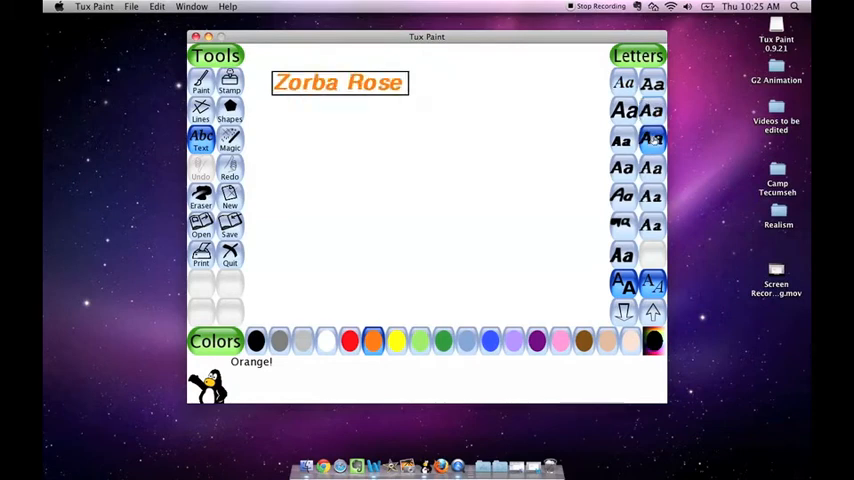
- Switch the text to the plain sans font and enlarge it with the size arrow
{"action": "left_click", "coordinate": [623, 110]}
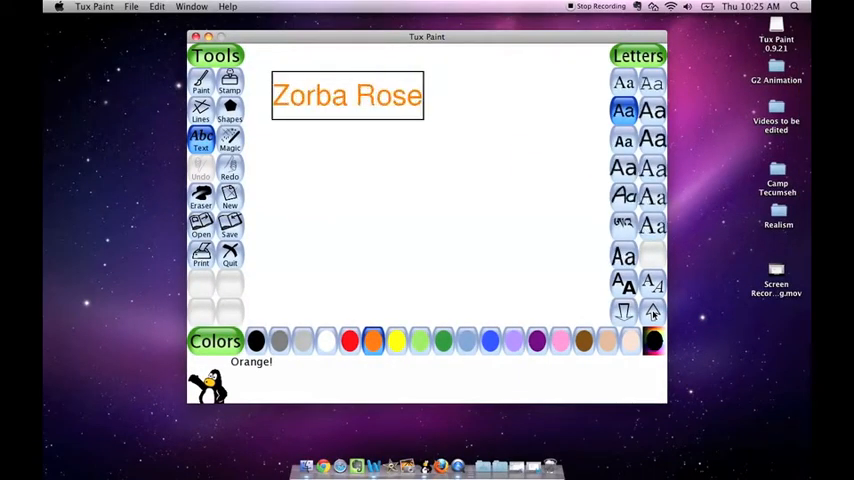
{"action": "left_click", "coordinate": [653, 311]}
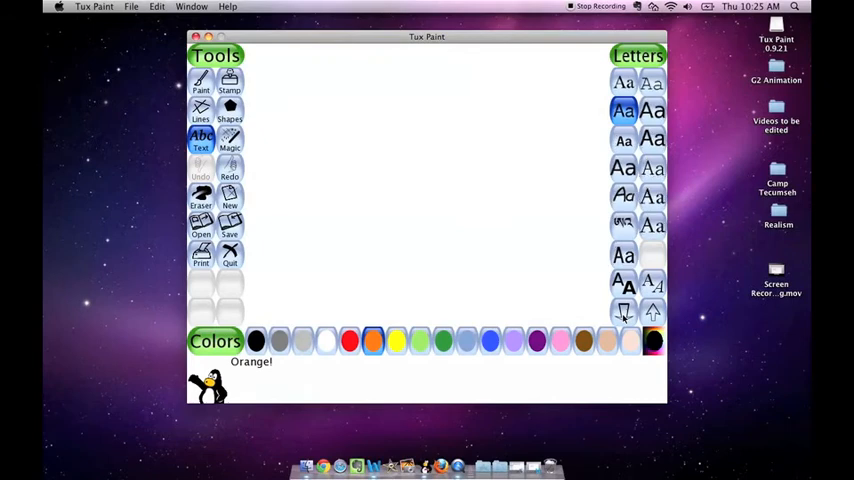
- Retype 'Zorba Rose' and drag it to the canvas's upper-left area
{"action": "type", "text": "Zorba Rose"}
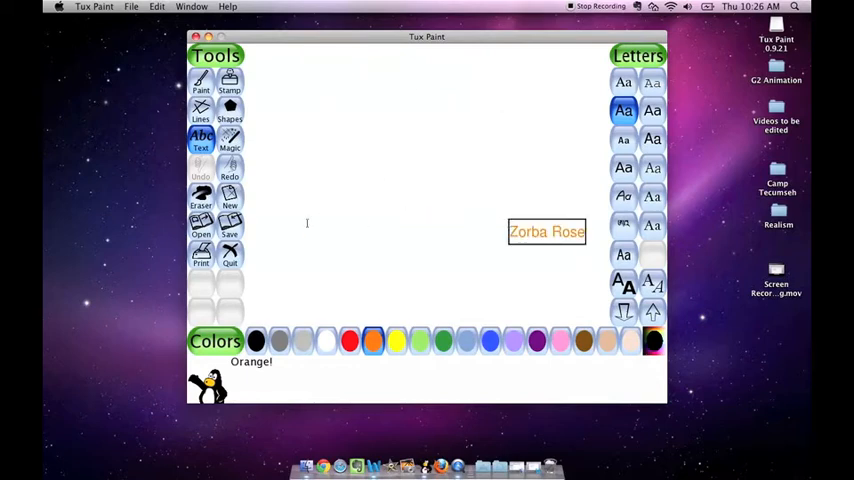
{"action": "left_click_drag", "start_coordinate": [547, 231], "coordinate": [311, 86]}
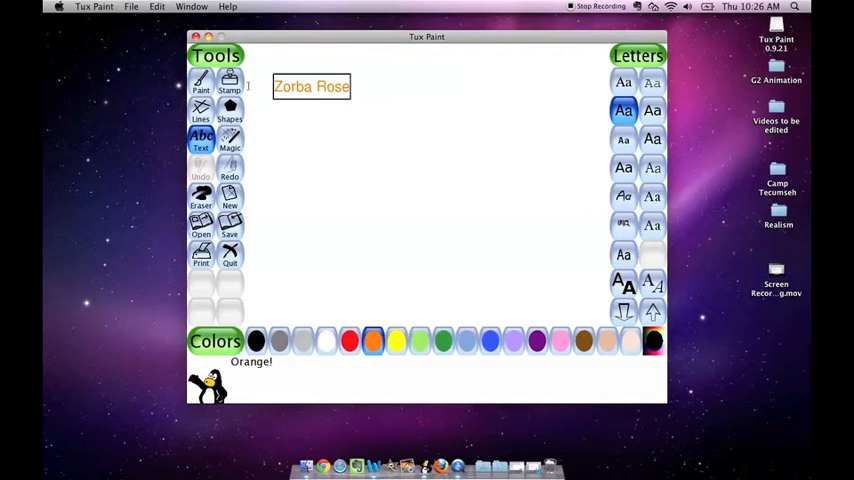
- Re-enter 'Zorba Rose' near the top-left, trying fonts before settling on small bold
{"action": "left_click", "coordinate": [201, 195]}
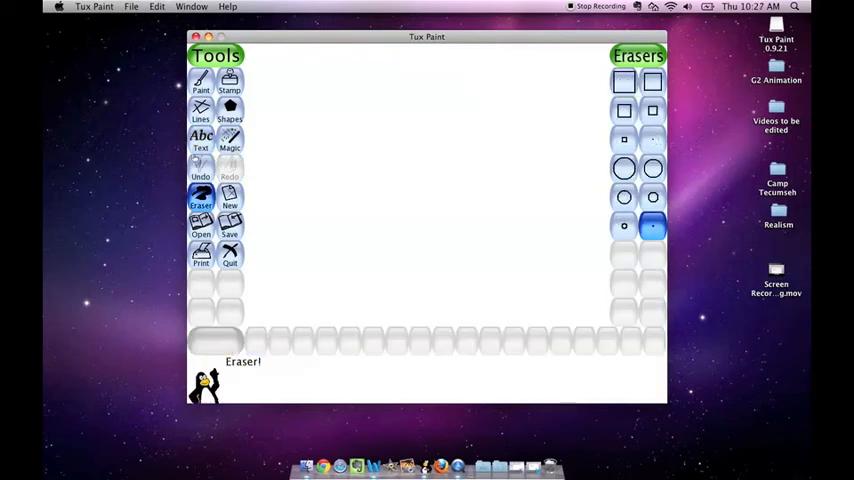
{"action": "left_click", "coordinate": [200, 140]}
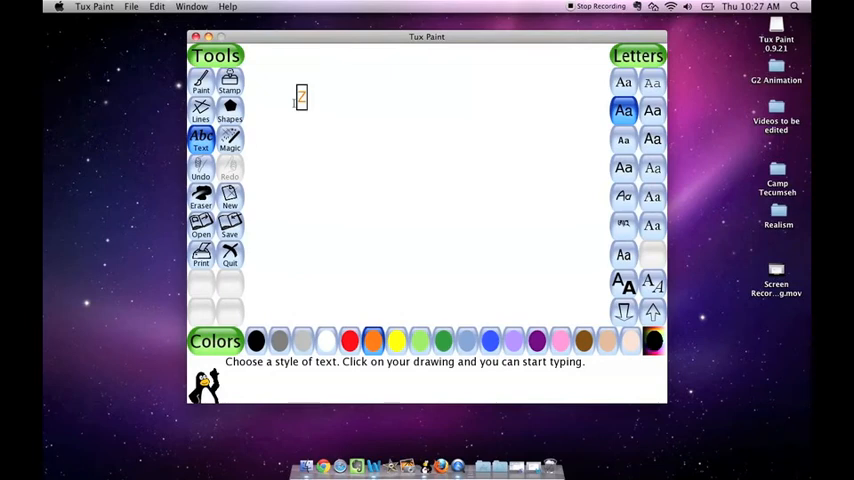
{"action": "type", "text": "Zorba Rose"}
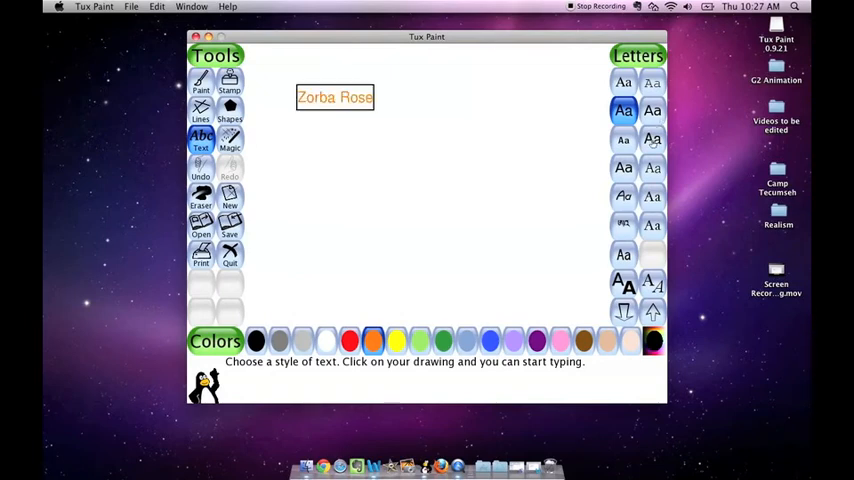
{"action": "left_click", "coordinate": [652, 139]}
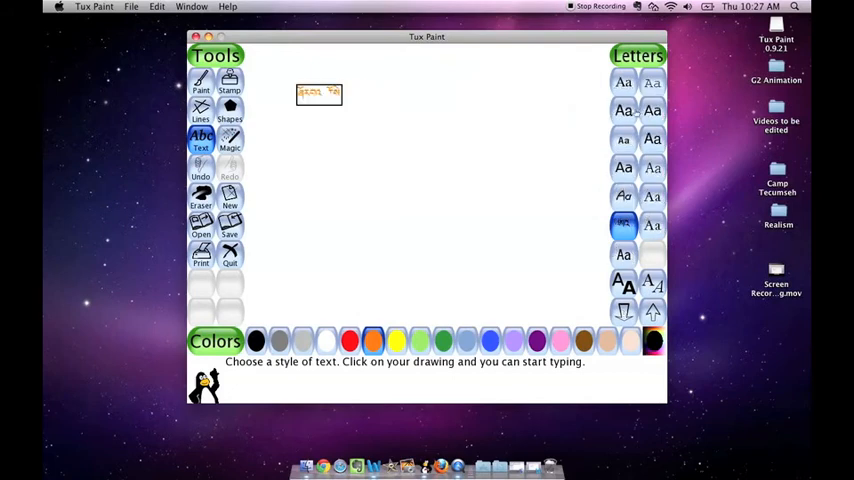
{"action": "left_click", "coordinate": [623, 139]}
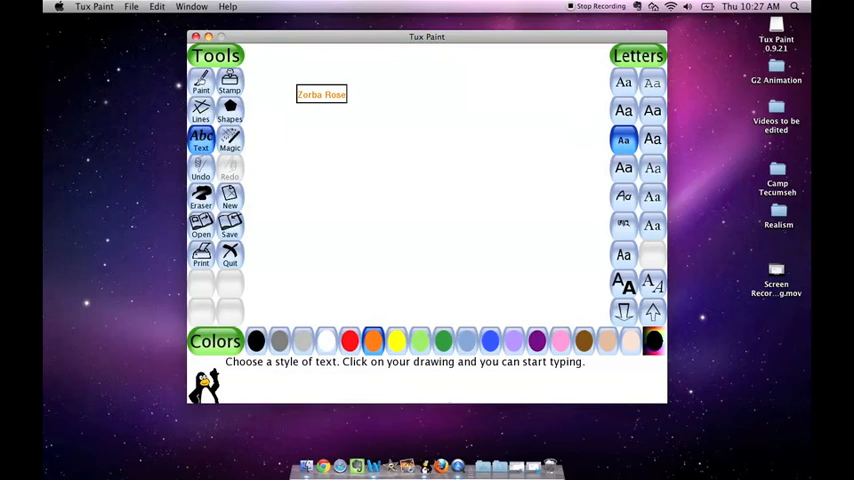
- Paint a yellow scribble, erase the Zorba Rose text, and close Tux Paint
{"action": "left_click", "coordinate": [200, 83]}
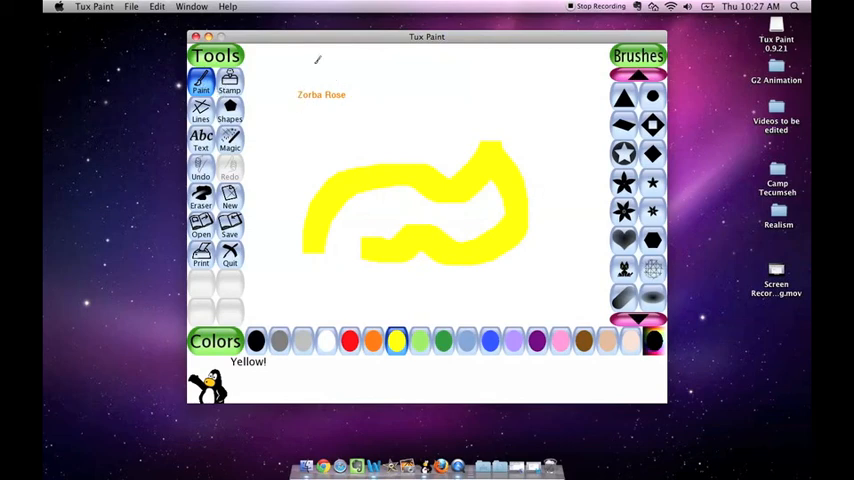
{"action": "left_click", "coordinate": [200, 195]}
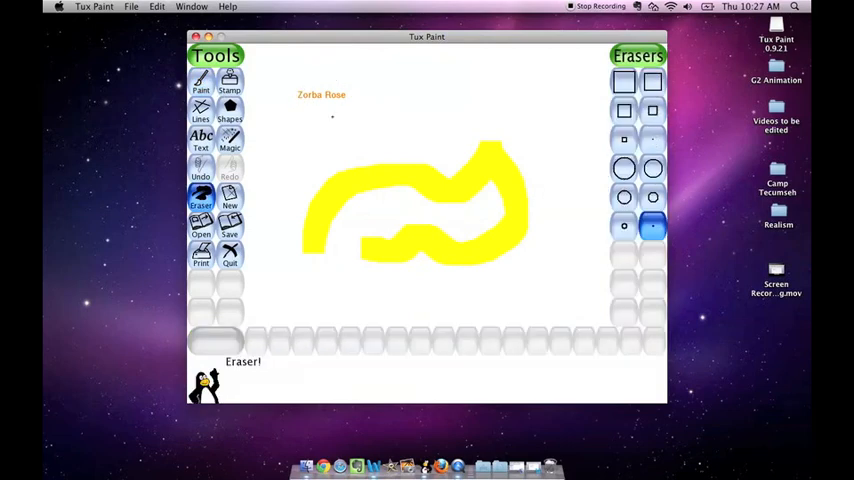
{"action": "left_click", "coordinate": [623, 110]}
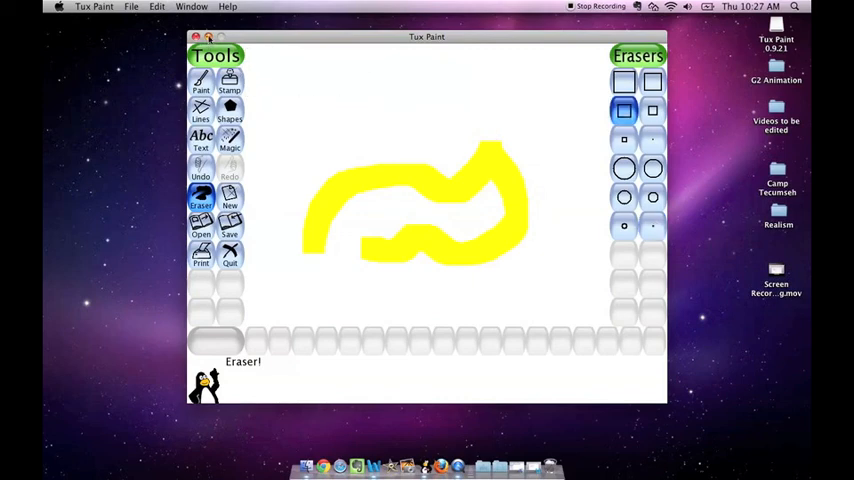
{"action": "left_click", "coordinate": [196, 37]}
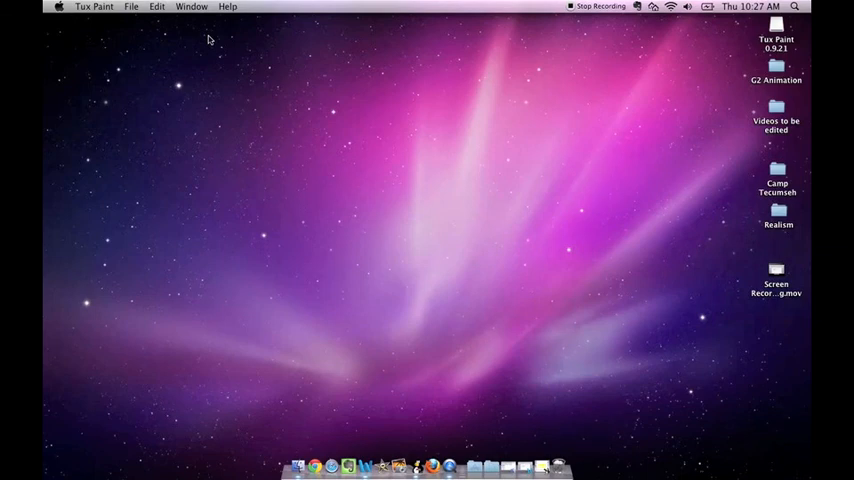